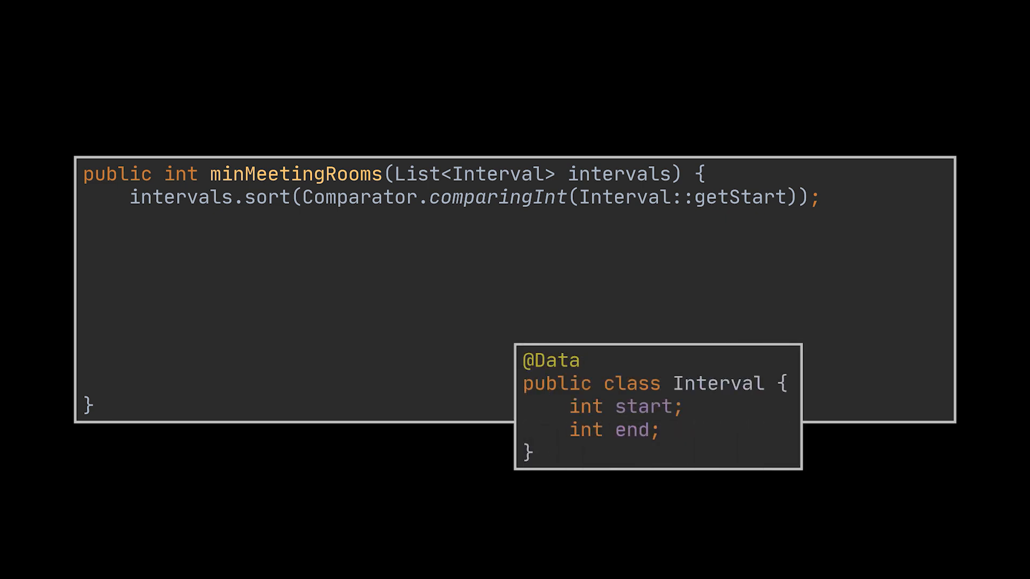
type("Queue<Integer> minEnds = new PriorityQueue<>();")
type("if (!minEnds.isEmpty() && interval.getStart() >= minEnds.peek()) {")
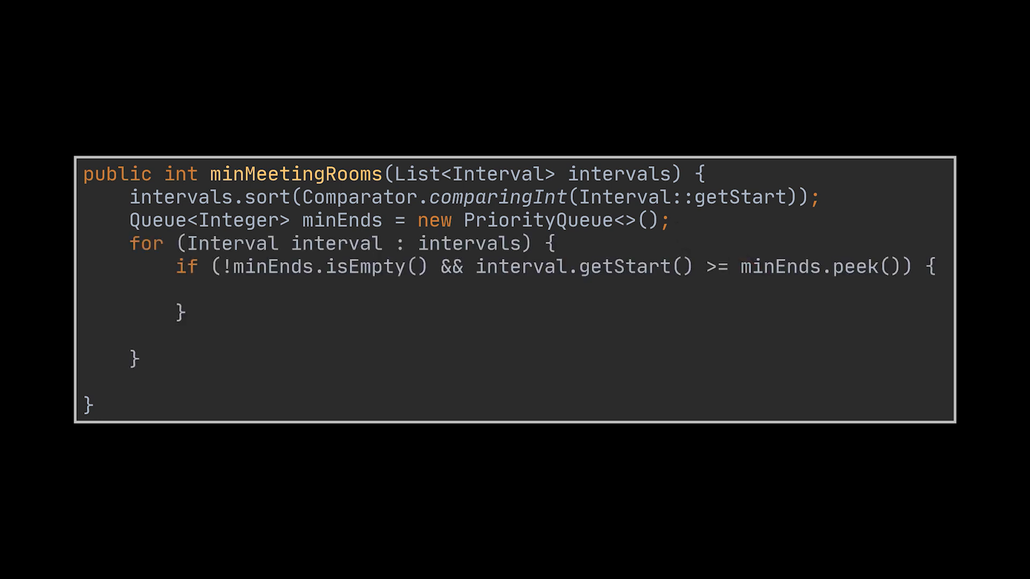
type("minEnds.poll(); minEnds.add(interval.getEnd());")
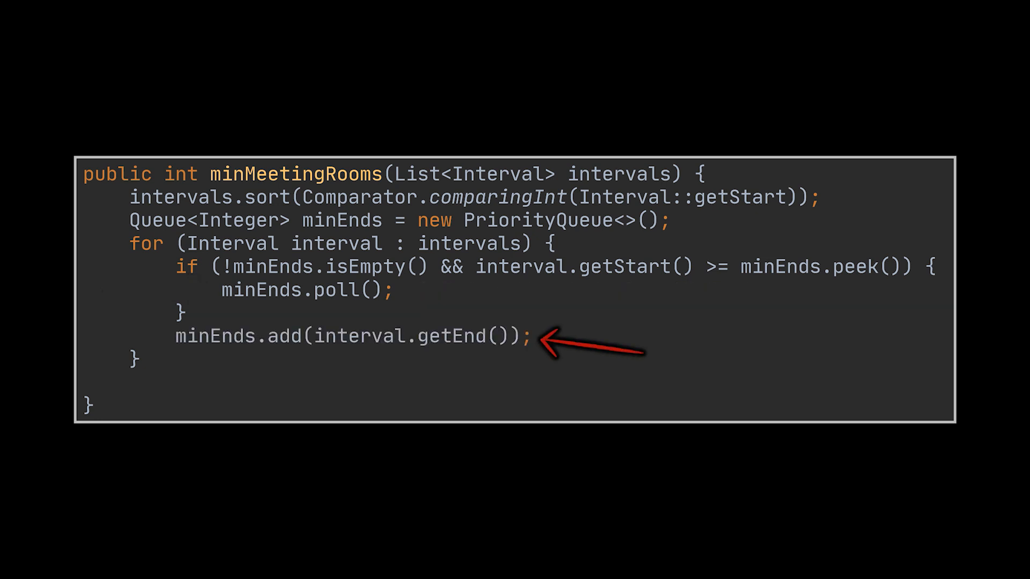
type("return minEnds.size();")
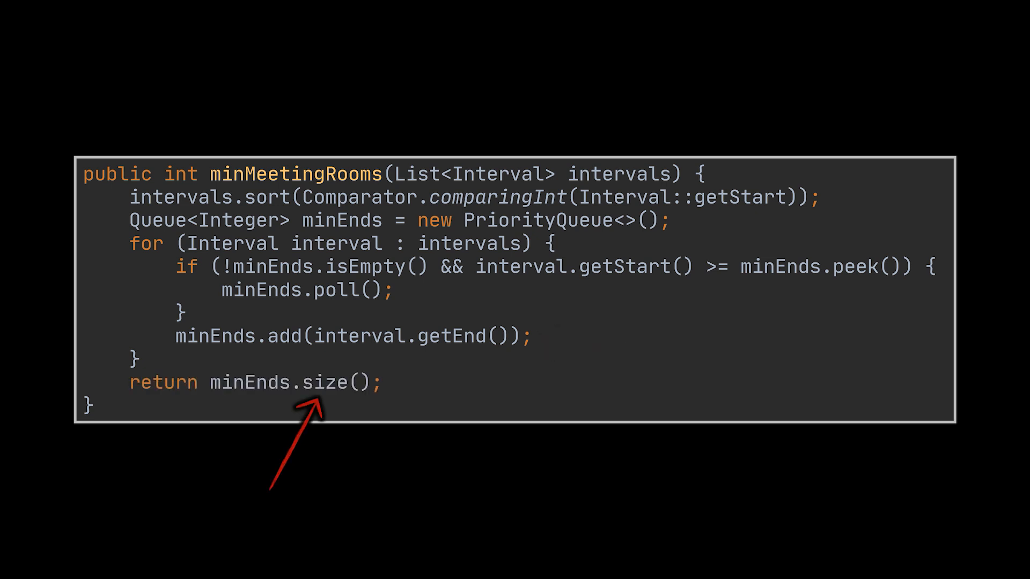